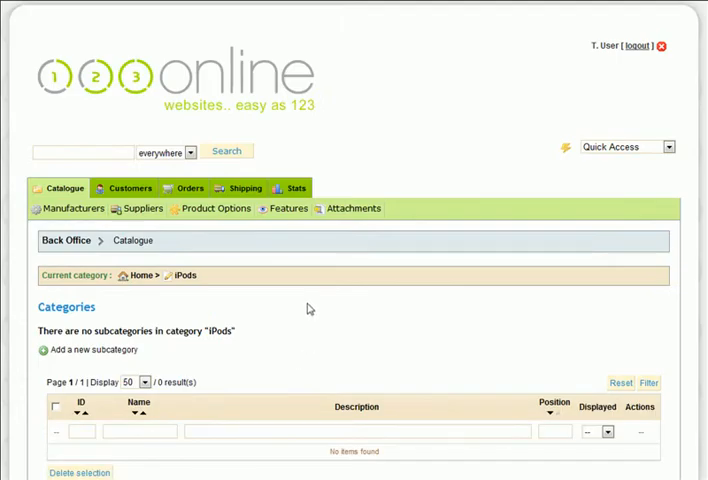
Step: Scroll to the iPod shuffle's Prices tab, which shows no specific prices
scroll(down, 3)
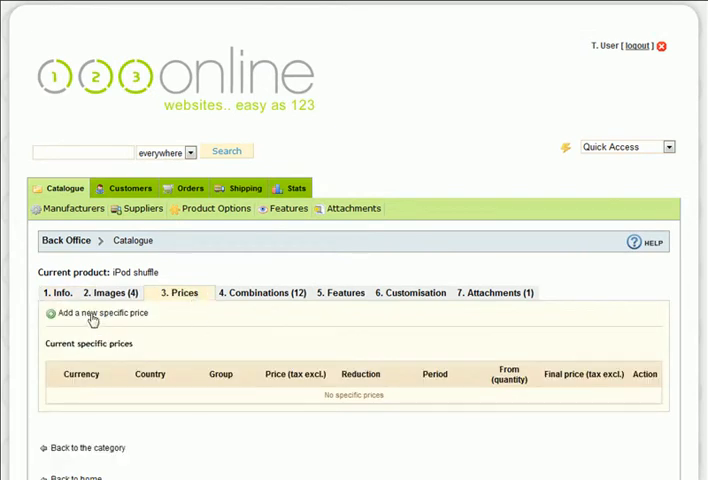
Step: Start a new iPod shuffle specific price and fill the form's starting quantity fields
click(98, 312)
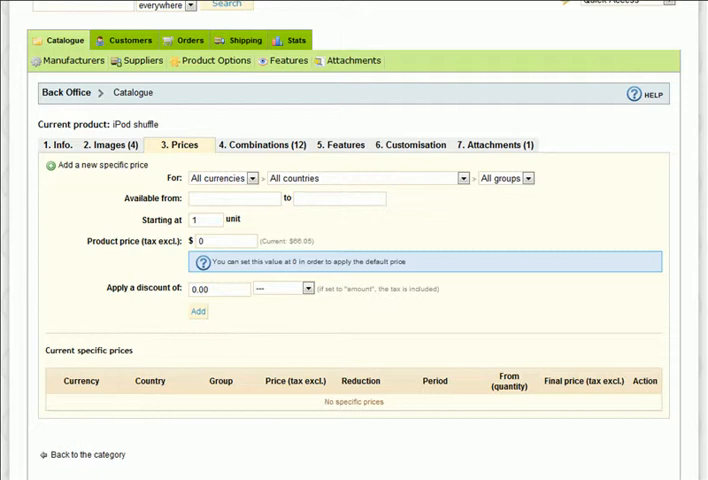
mouse_move(190, 446)
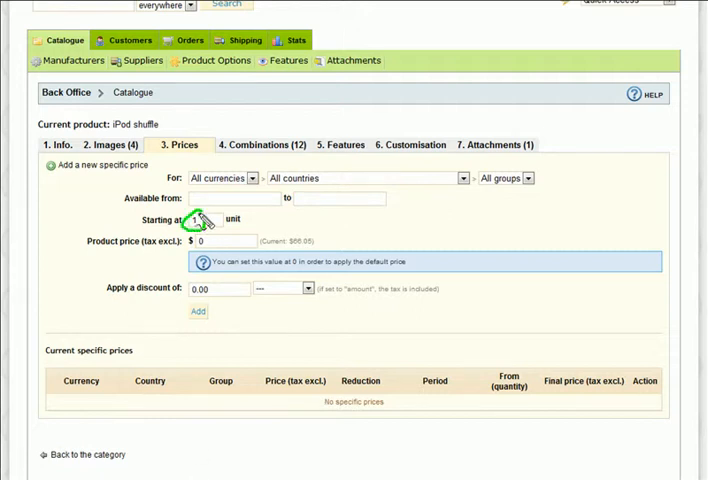
text(1)
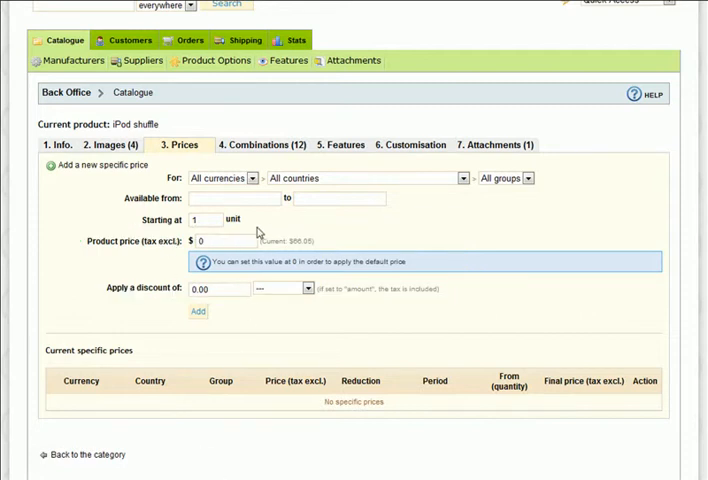
text(5)
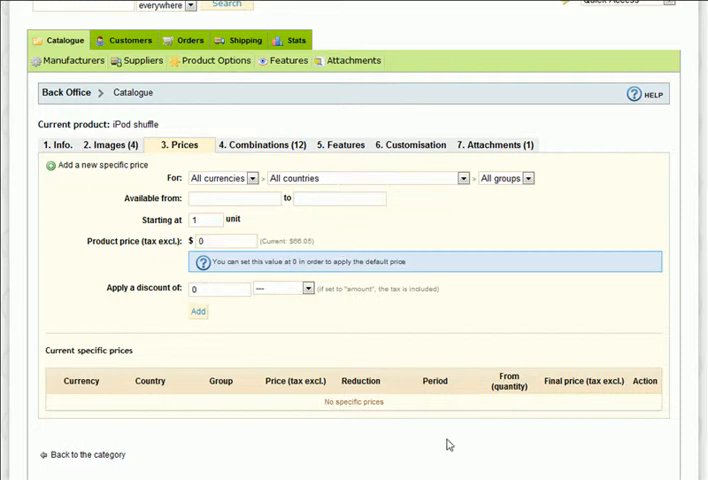
Step: Add a 20% percentage specific price, making the final price $52.84
click(305, 289)
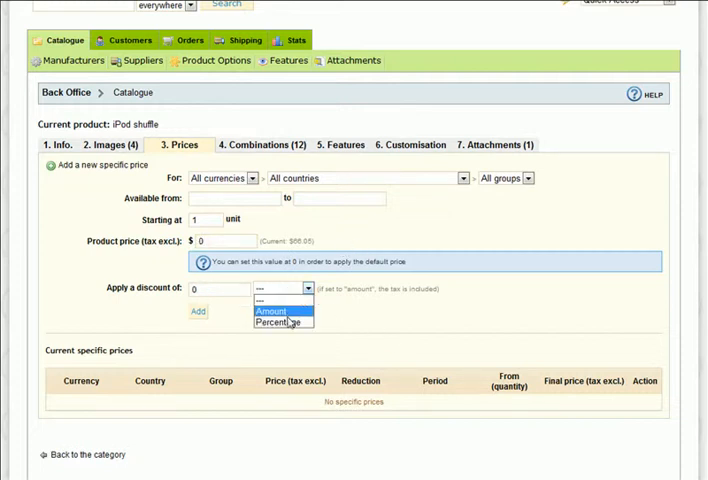
click(278, 323)
text(2)
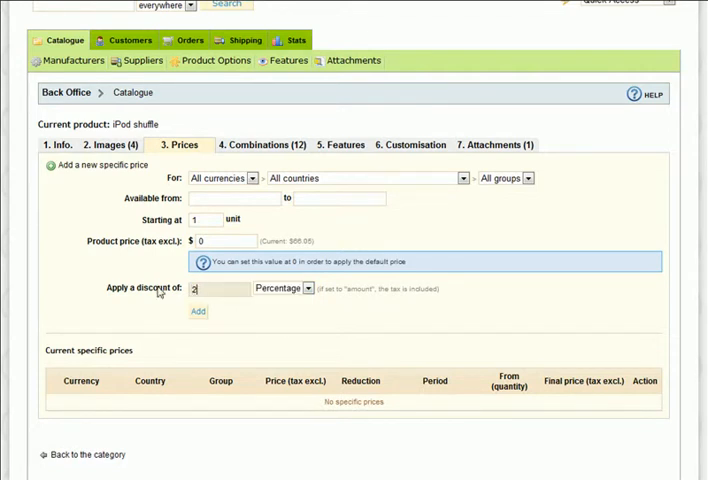
text(0)
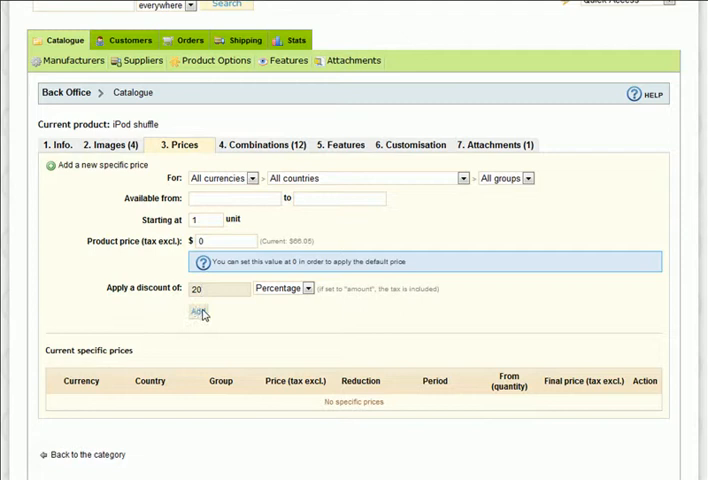
click(198, 311)
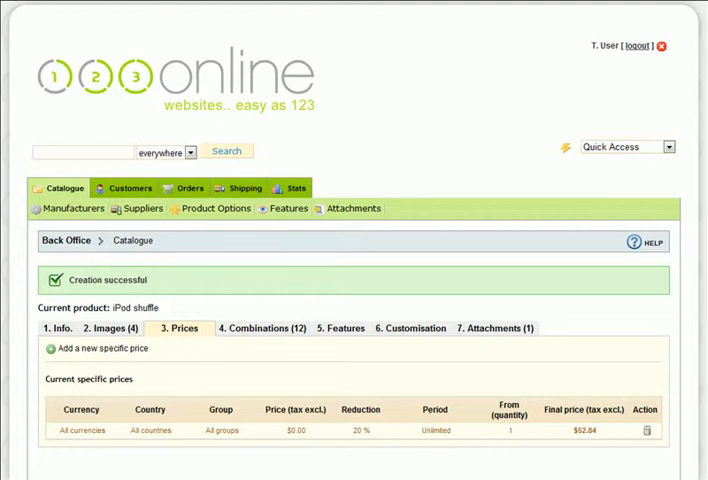
Step: Browse the Info tab details down to the description and tags
click(57, 306)
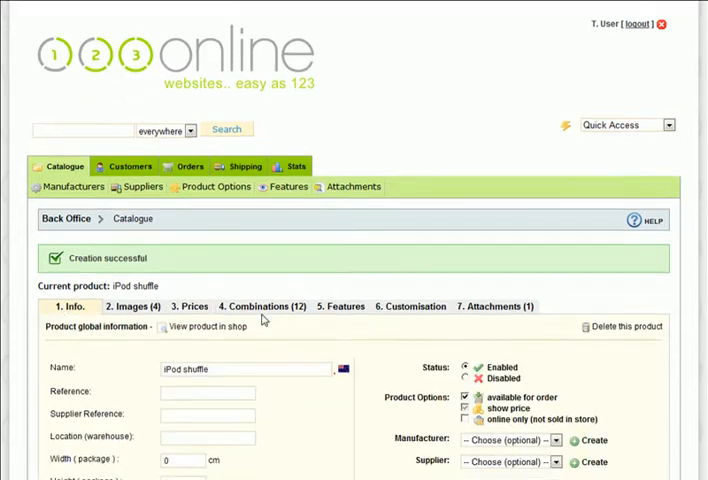
scroll(down, 3)
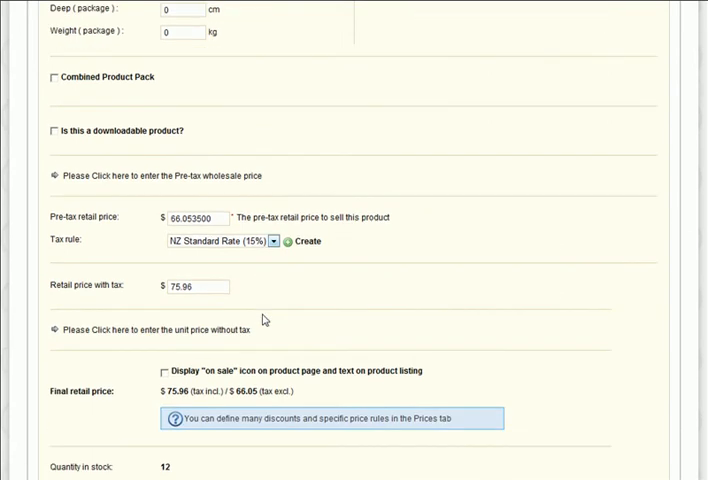
scroll(down, 3)
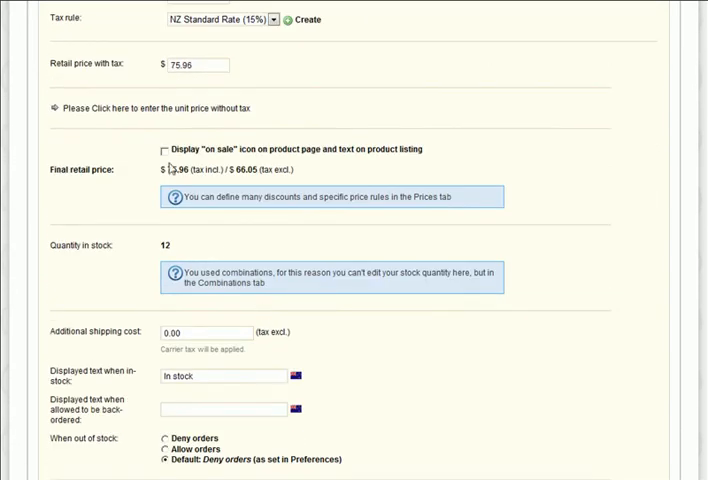
click(165, 149)
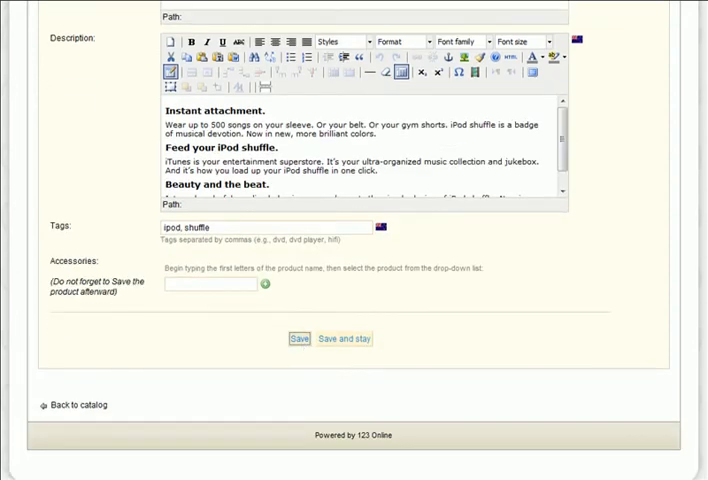
Step: Delete the 20% specific price from the Prices tab
click(298, 338)
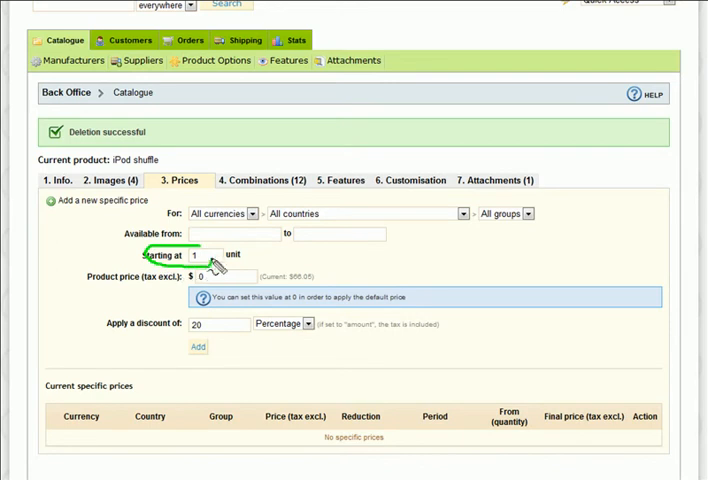
Step: Enter starting quantity 5 and a 10% discount
text(5)
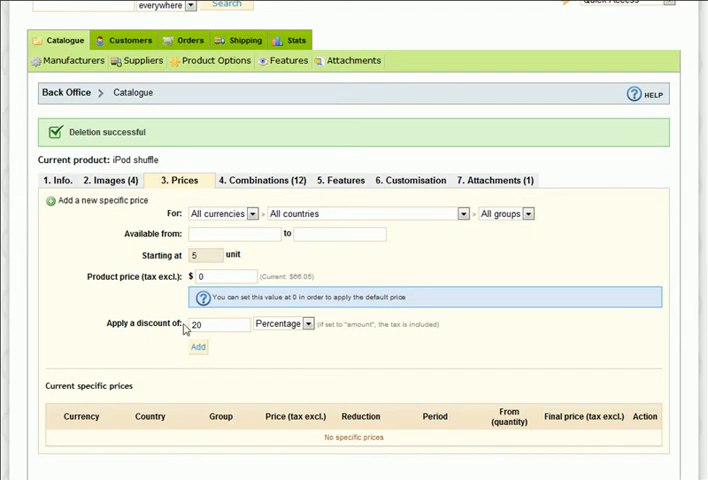
text(10)
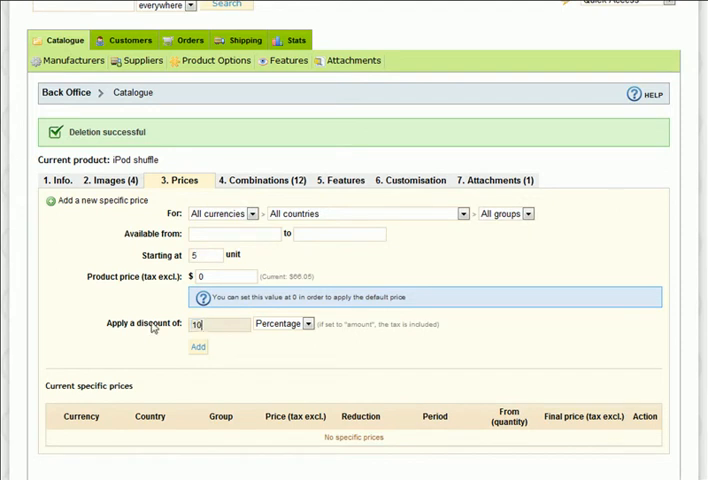